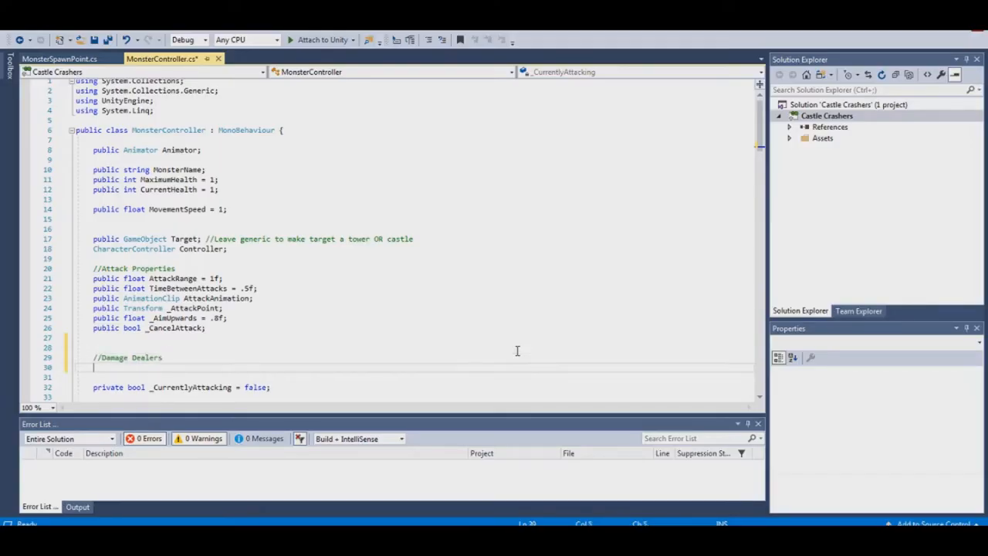
- Add MaxDamage = 1 and CriticalChance = 0 fields to the ProjectileStatus script
left_click(52, 58)
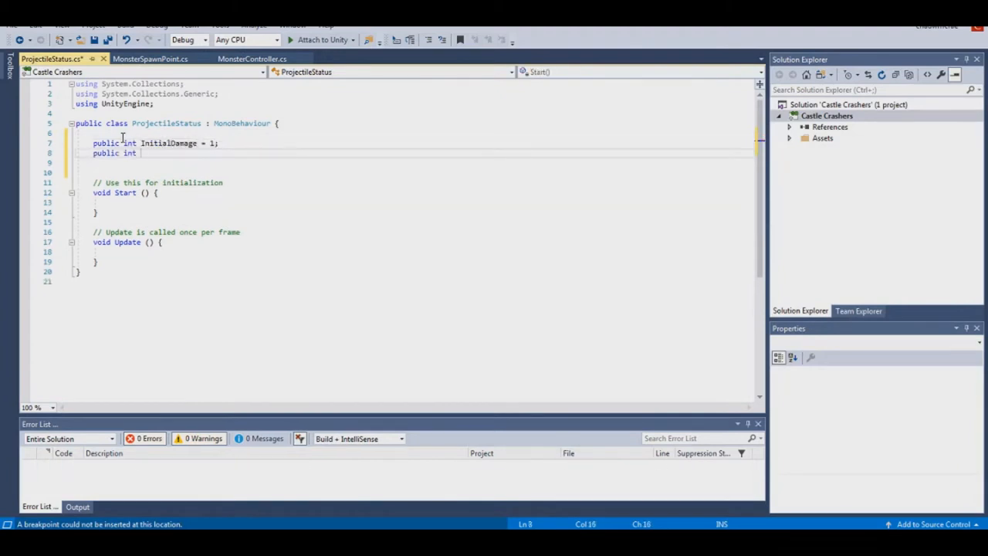
type("MaxDamage = 1;")
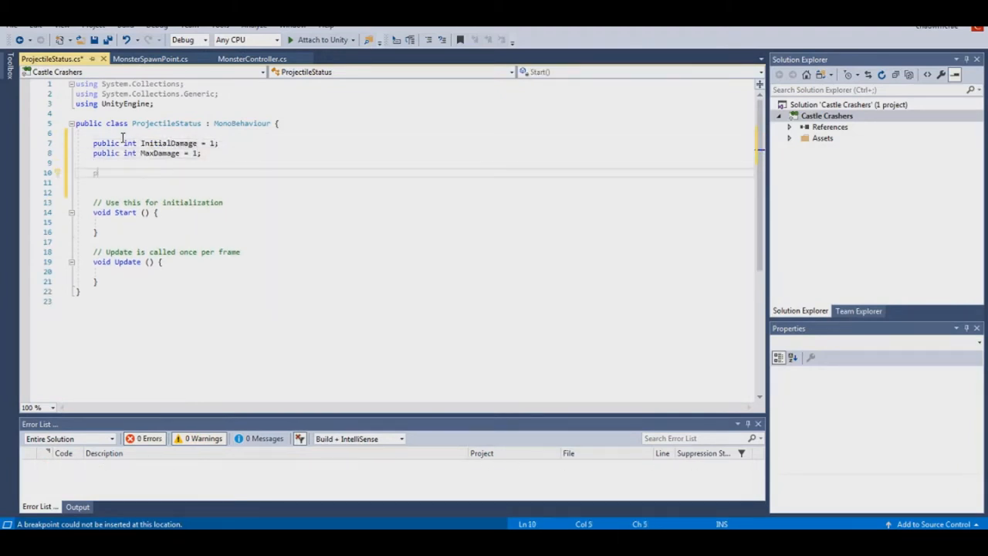
type("public int CriticalChance = 0;")
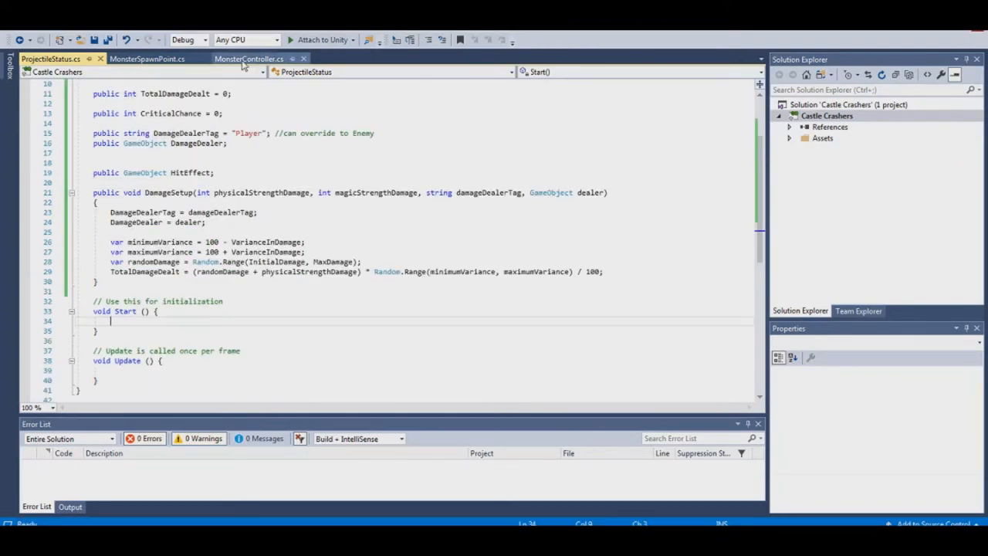
scroll("down", 3)
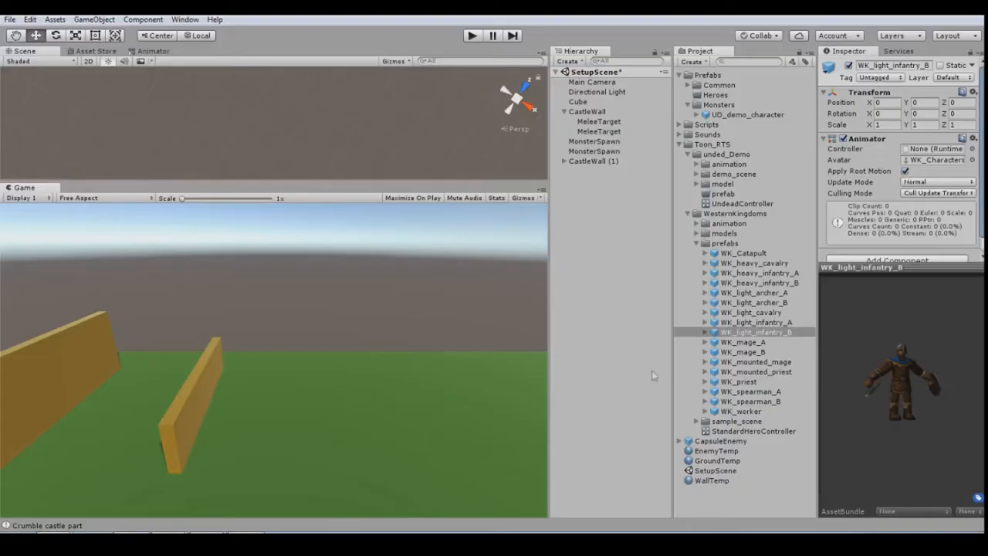
- Add a cube ground strip with a darker GroundTemp 1 material and drop WK_spearman_B into the scene
left_click(576, 101)
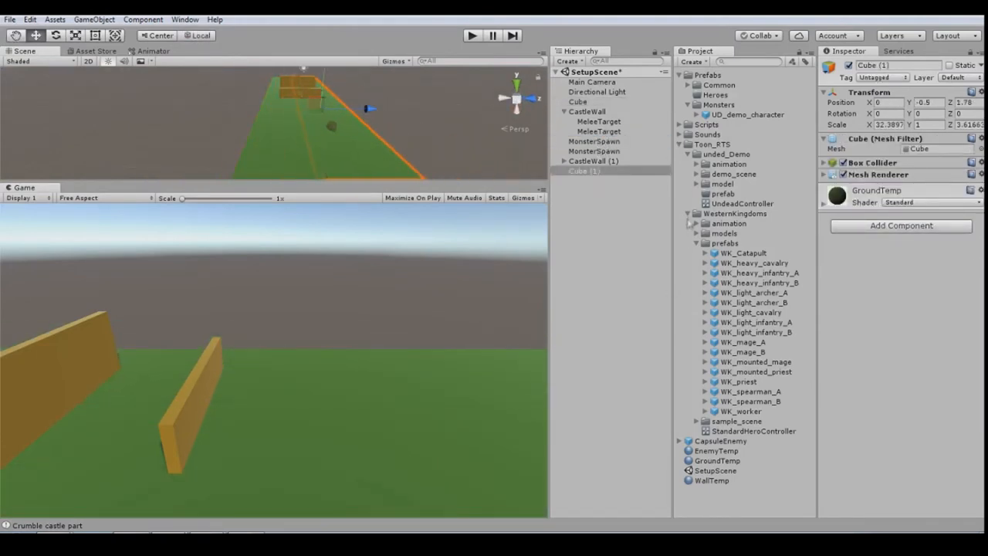
left_click(720, 203)
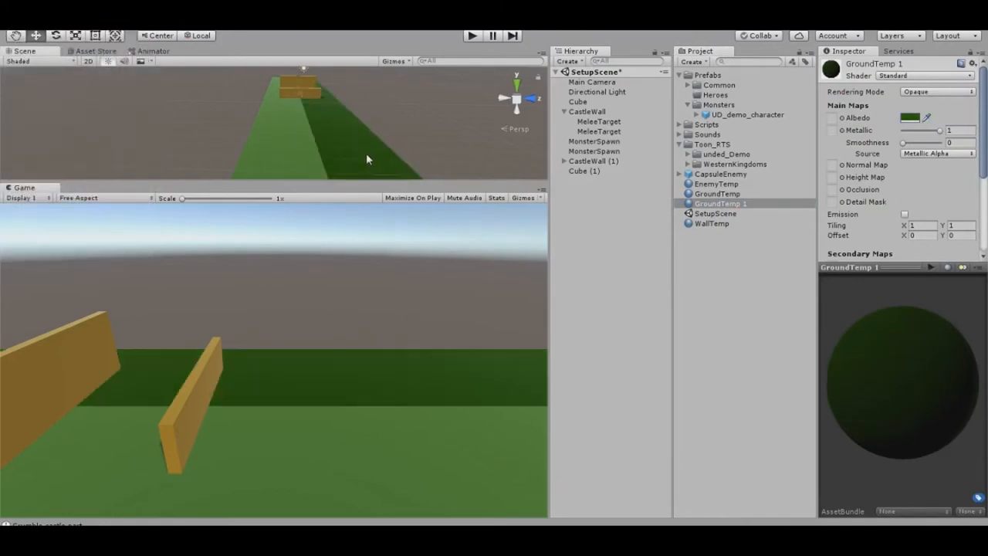
left_click(583, 170)
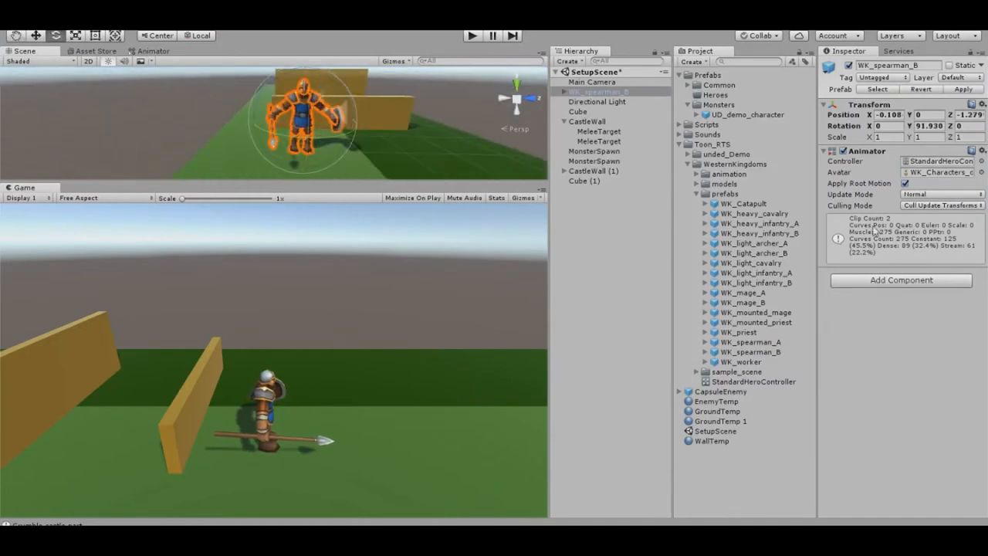
- Add Death1 and Death2 states and trigger parameters reachable from Movement in the hero's Animator
left_click(900, 280)
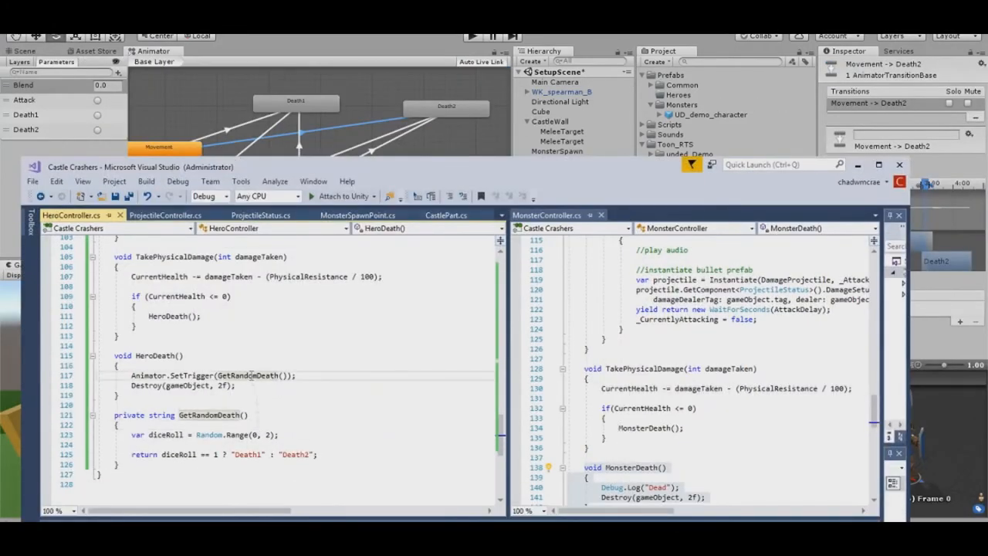
- Write HeroDeath choosing Death1 or Death2 at random and attach HeroController to WK_spearman_B
scroll("down", 3)
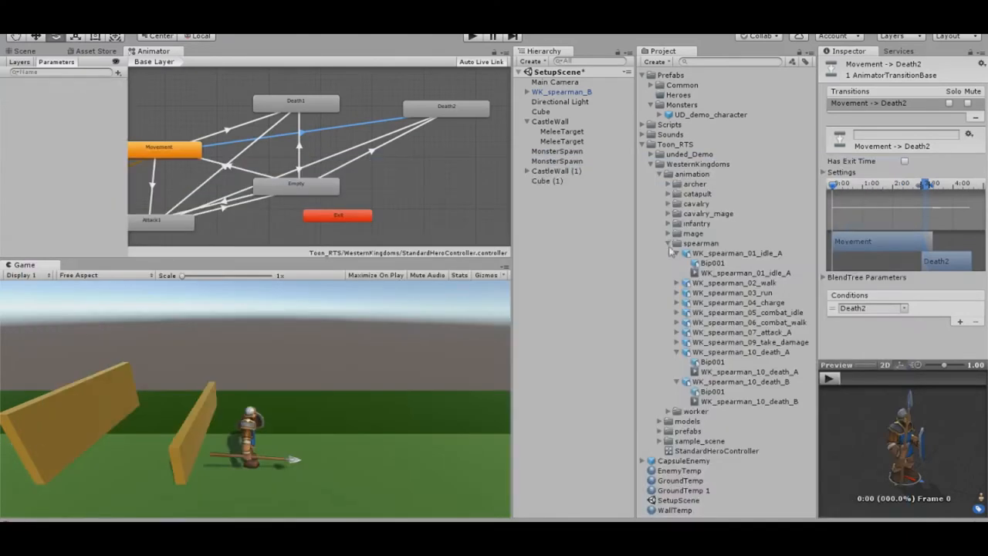
left_click(554, 91)
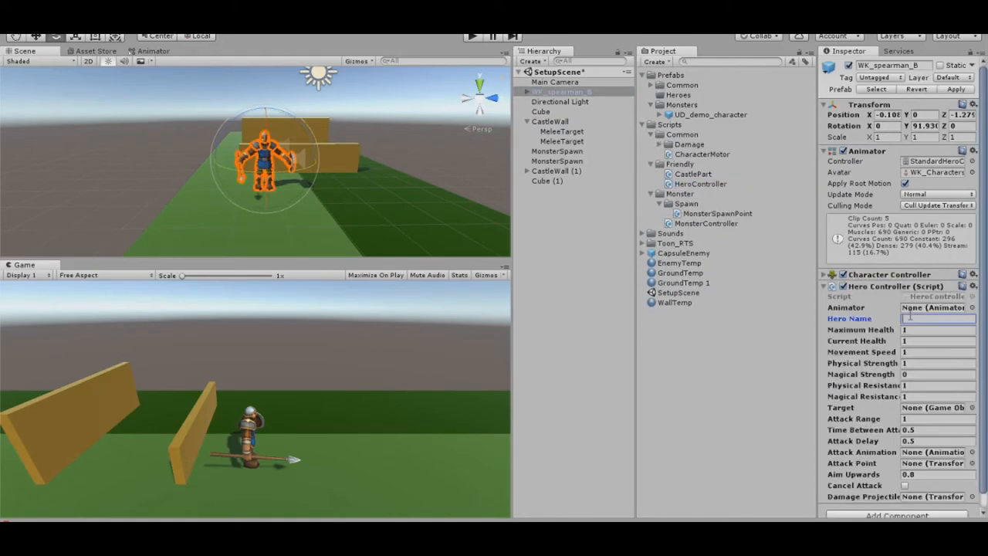
- Playtest the spearman's Hero Controller stats and add a MonsterDeath state to the UndeadController animator
left_click(471, 35)
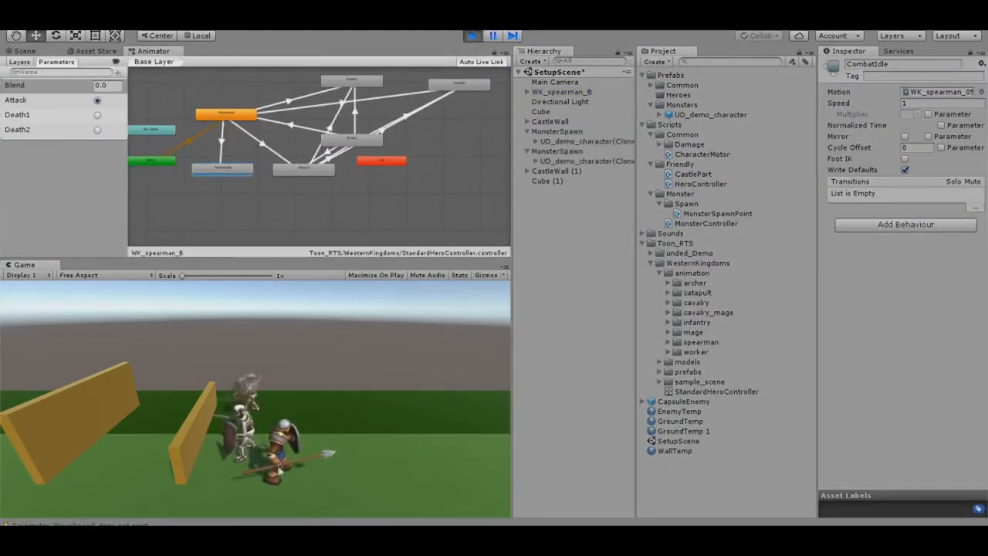
left_click(555, 91)
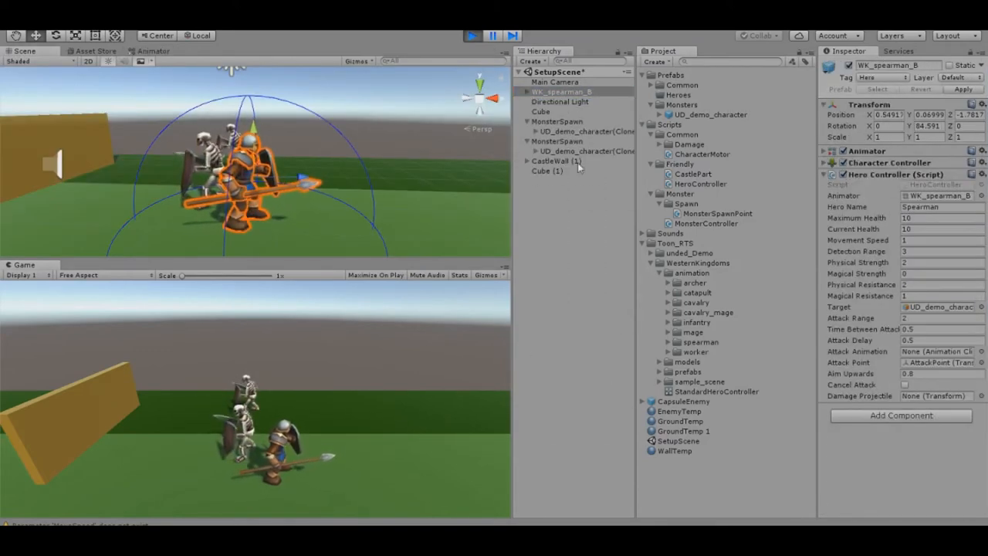
left_click(585, 130)
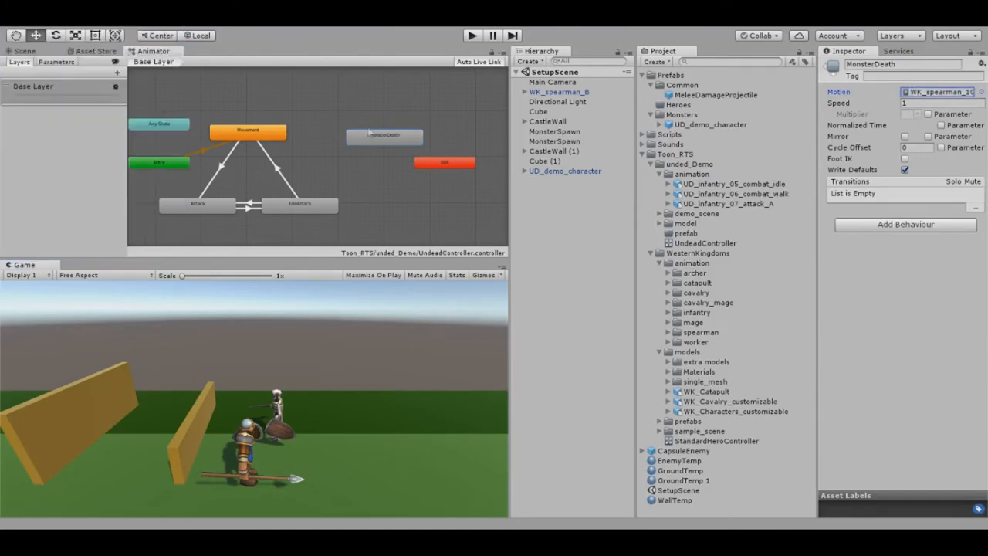
- Assign MeleeDamageProjectile to the spearman and add a FlinchFromDamage-to-Movement transition on MoveSpeed greater than 0
left_click(332, 170)
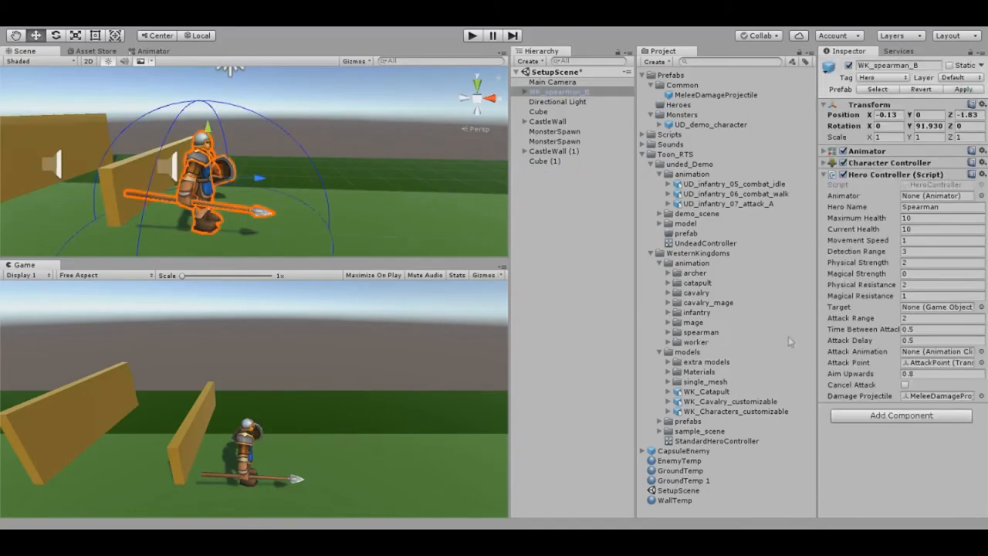
left_click(470, 35)
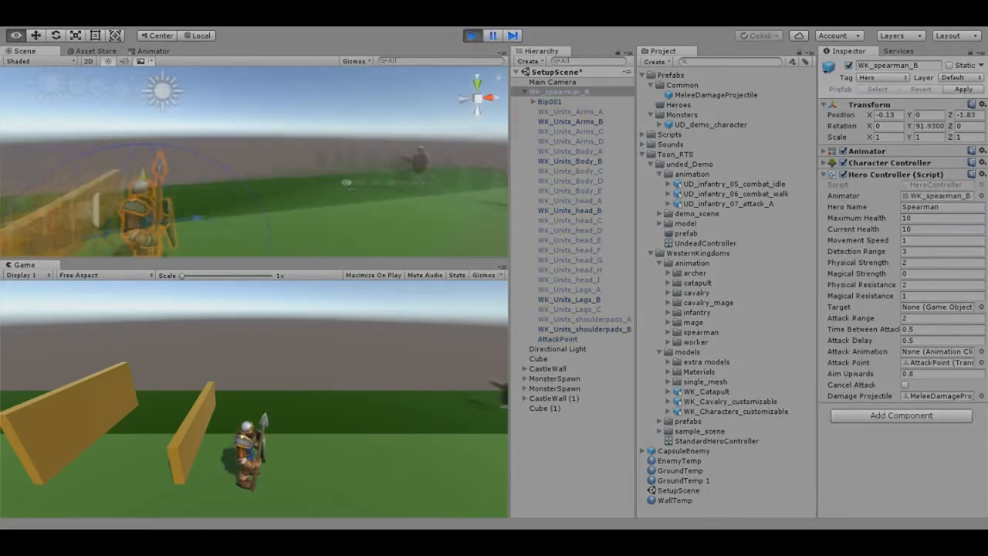
left_click(471, 35)
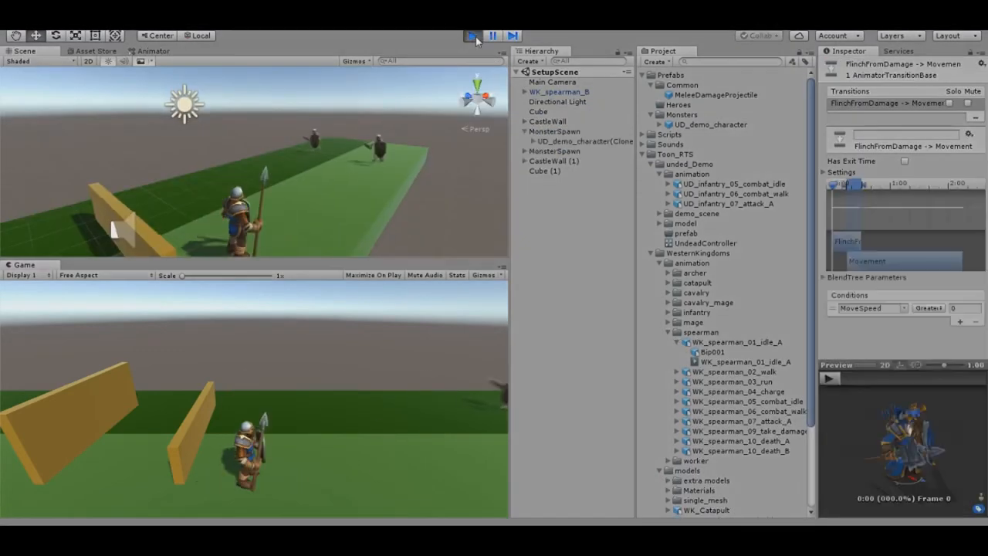
- Playtest the spearman fighting spawned skeletons with Maximize on Play, then stop the game
left_click(471, 35)
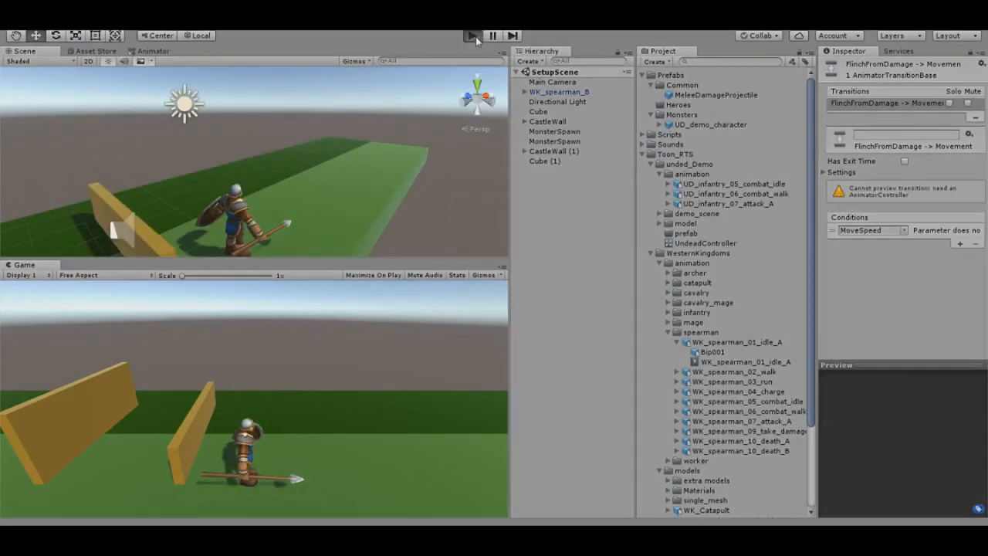
left_click(471, 36)
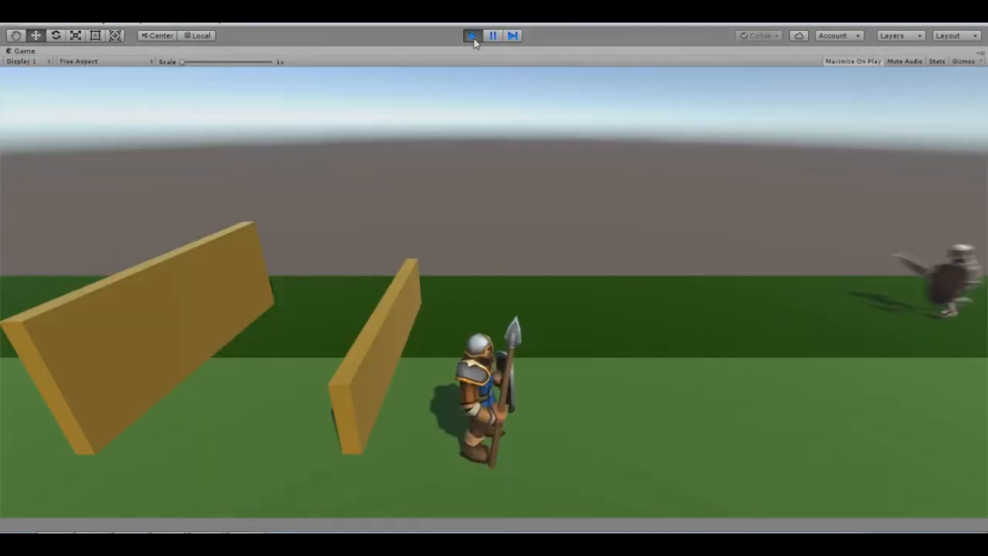
left_click(471, 35)
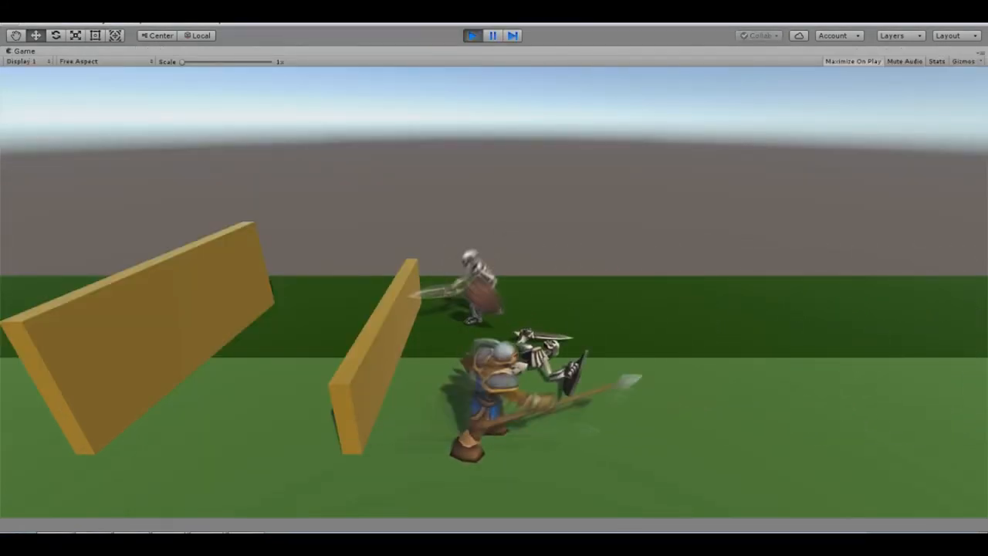
left_click(471, 35)
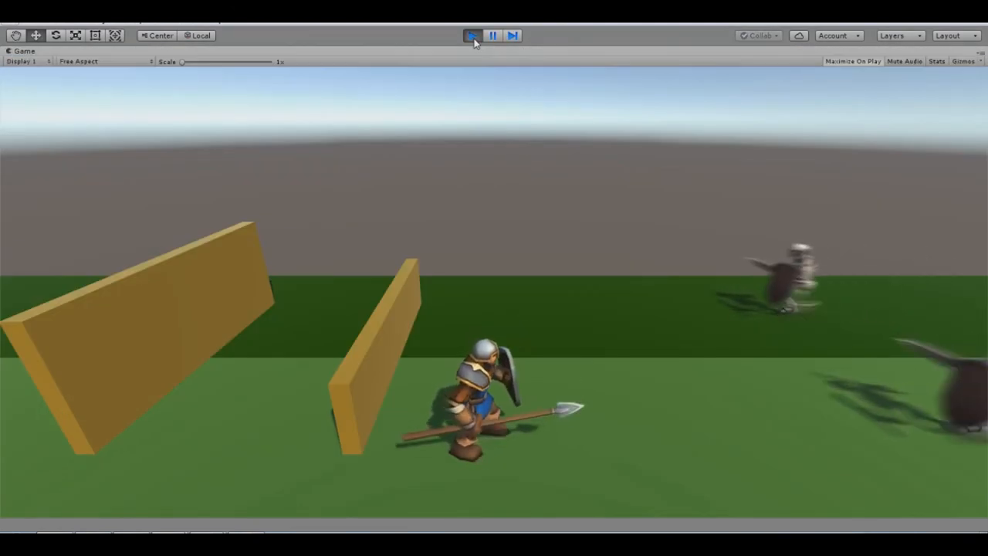
left_click(472, 36)
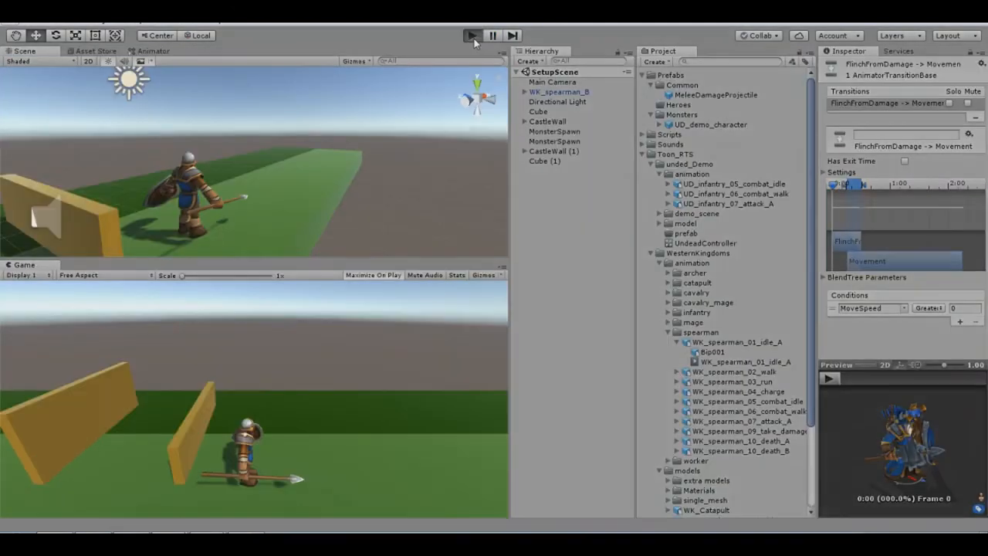
left_click(471, 35)
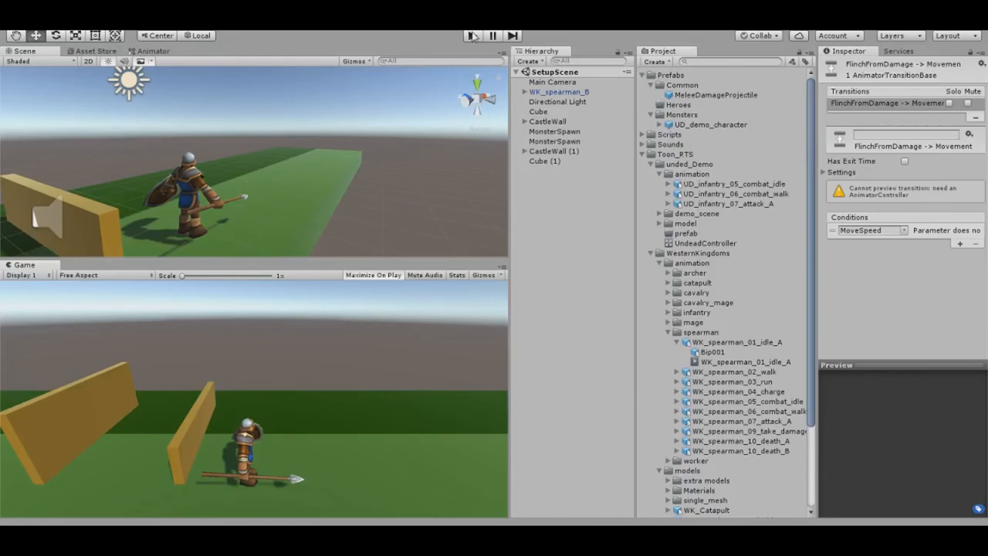